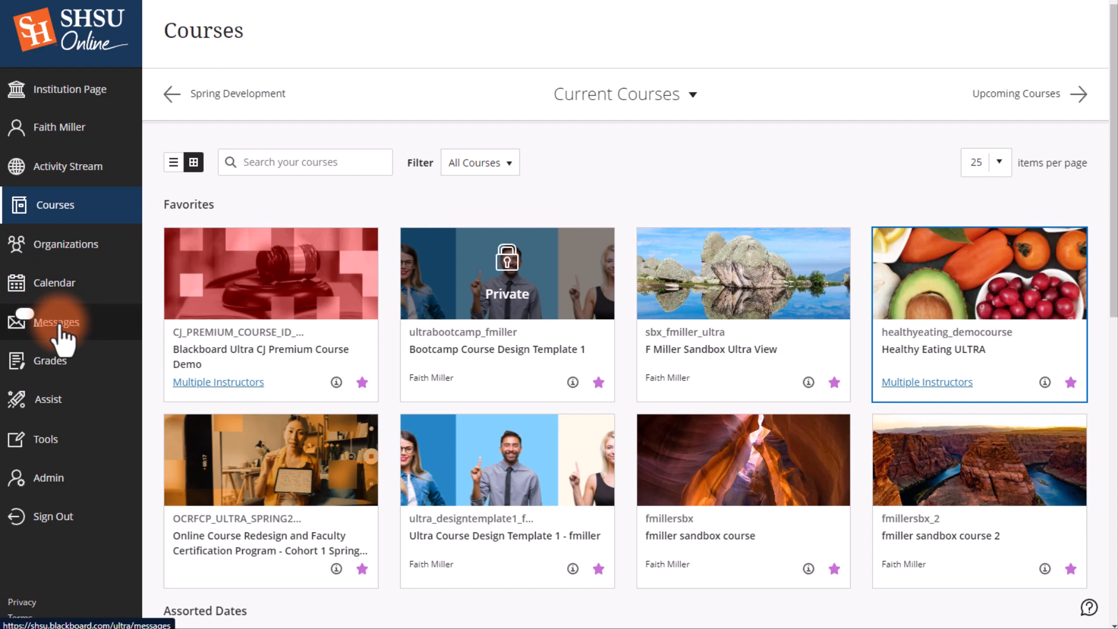
# - View the Healthy Eating ULTRA messages from the all-courses Messages overview, then return to Courses
pyautogui.click(56, 321)
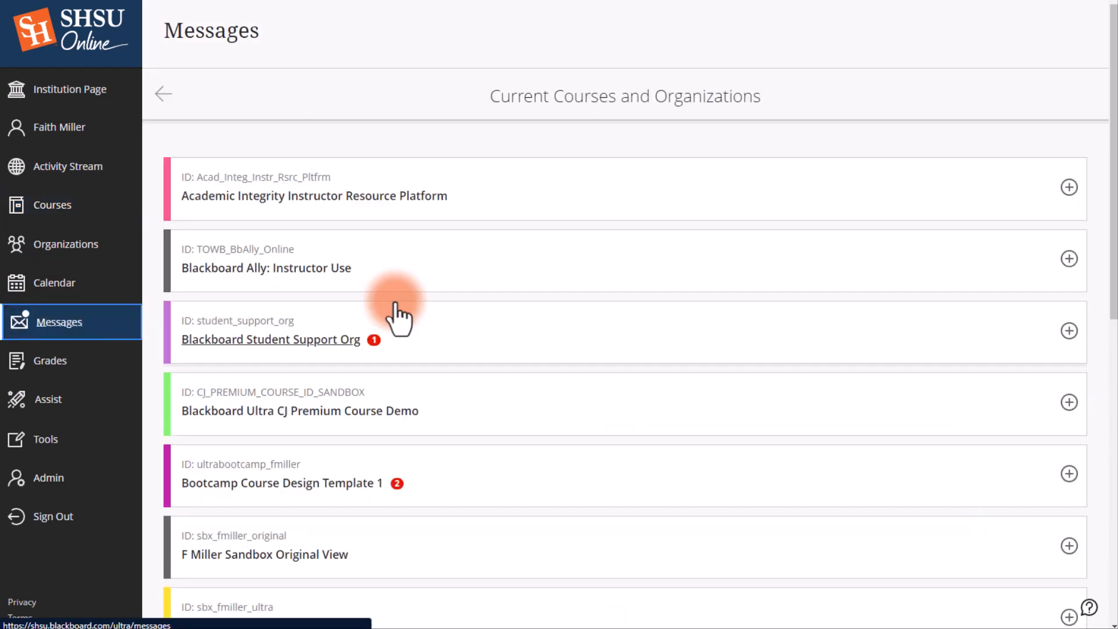
pyautogui.scroll(-3)
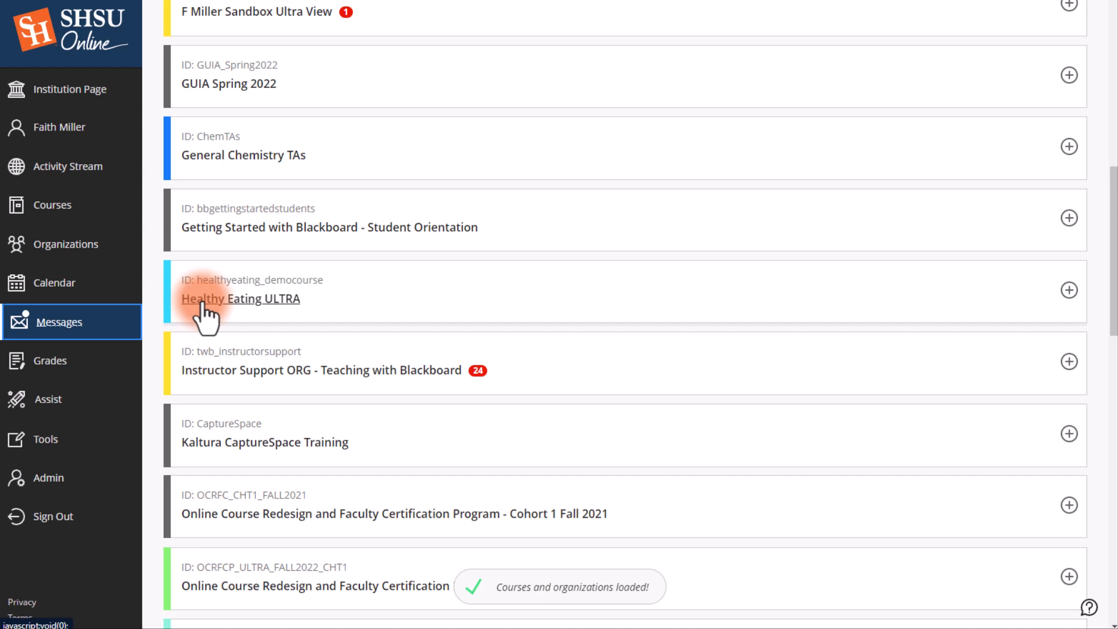
pyautogui.click(240, 298)
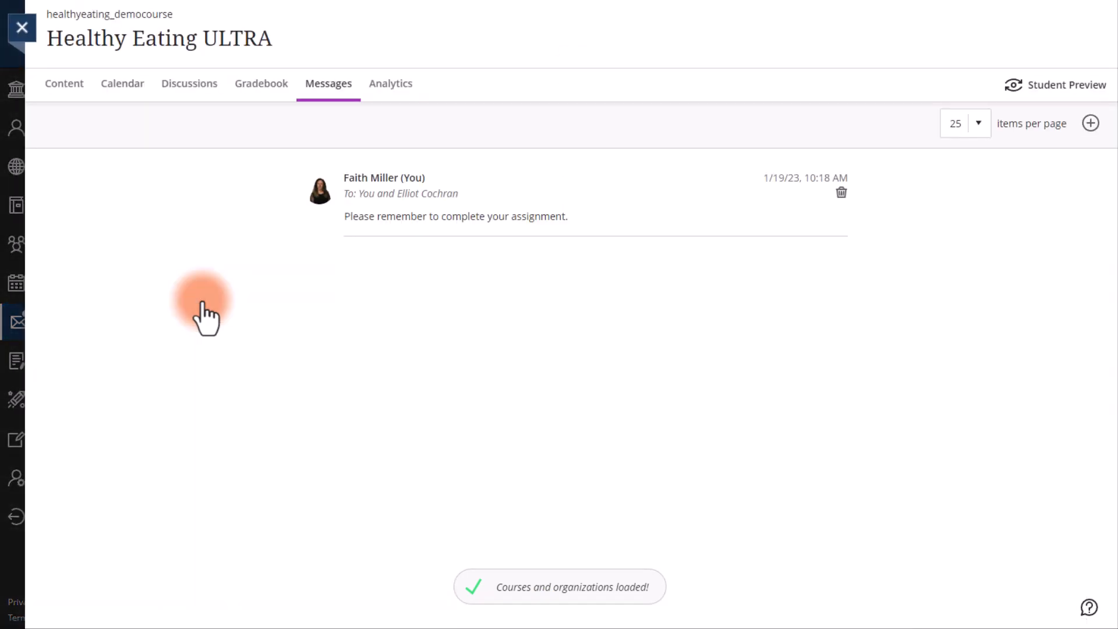
pyautogui.moveTo(654, 477)
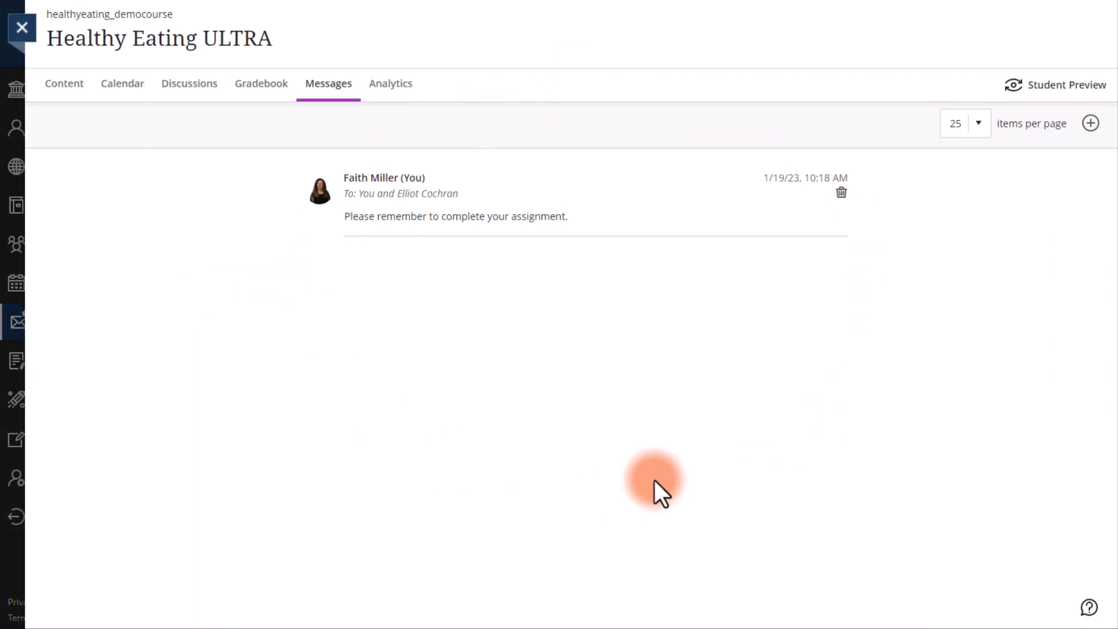
pyautogui.moveTo(67, 289)
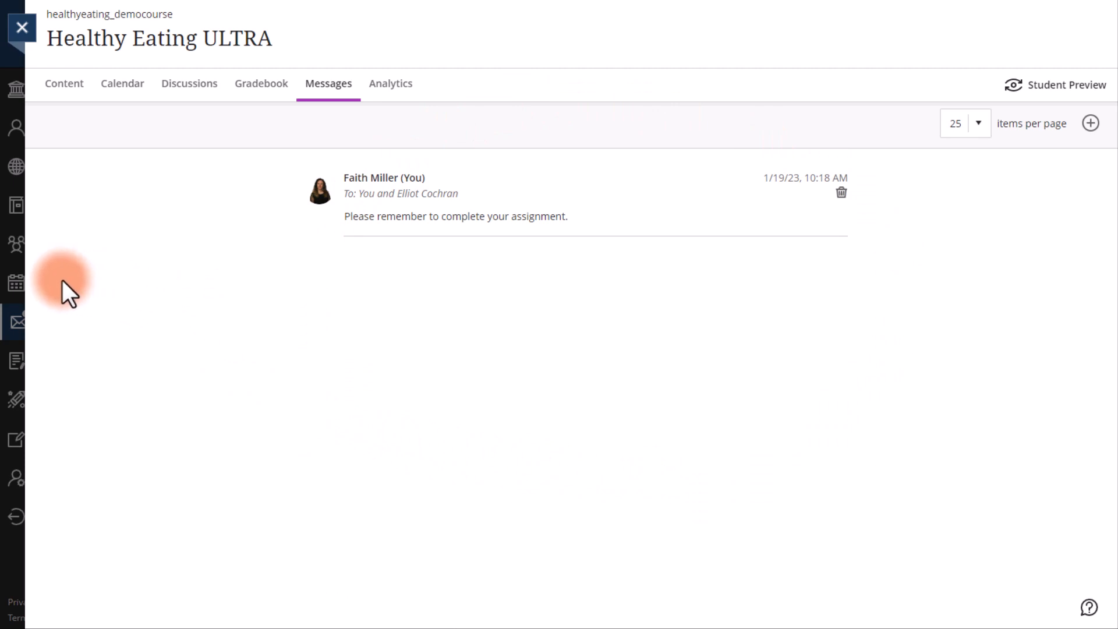
pyautogui.click(22, 27)
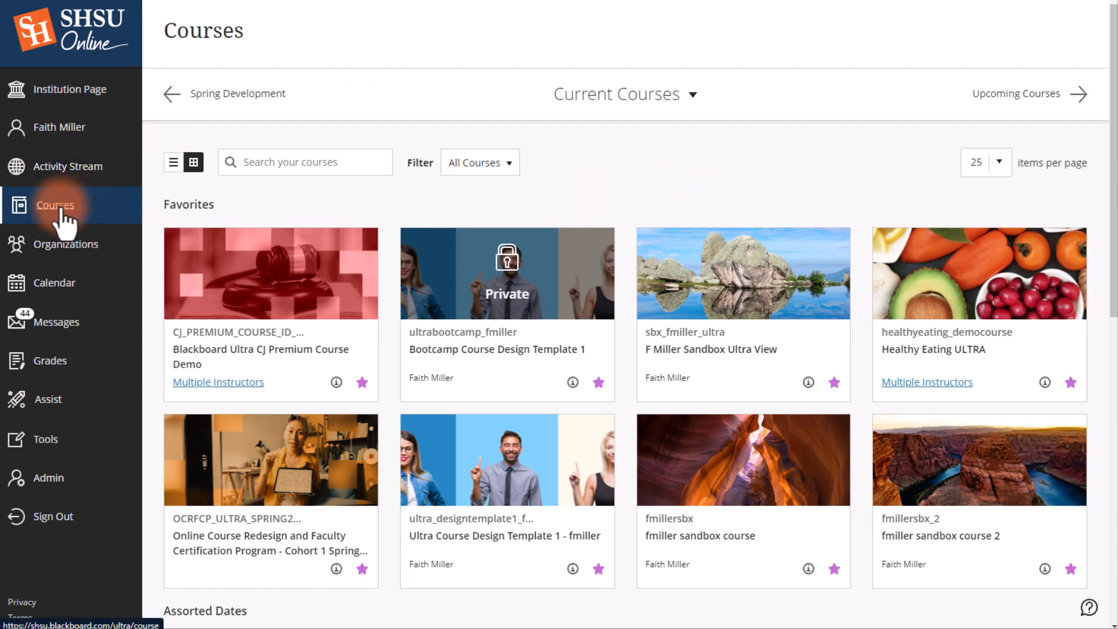
# - Enter the Healthy Eating ULTRA course, show its Messages page and switch to Student Preview
pyautogui.scroll(-3)
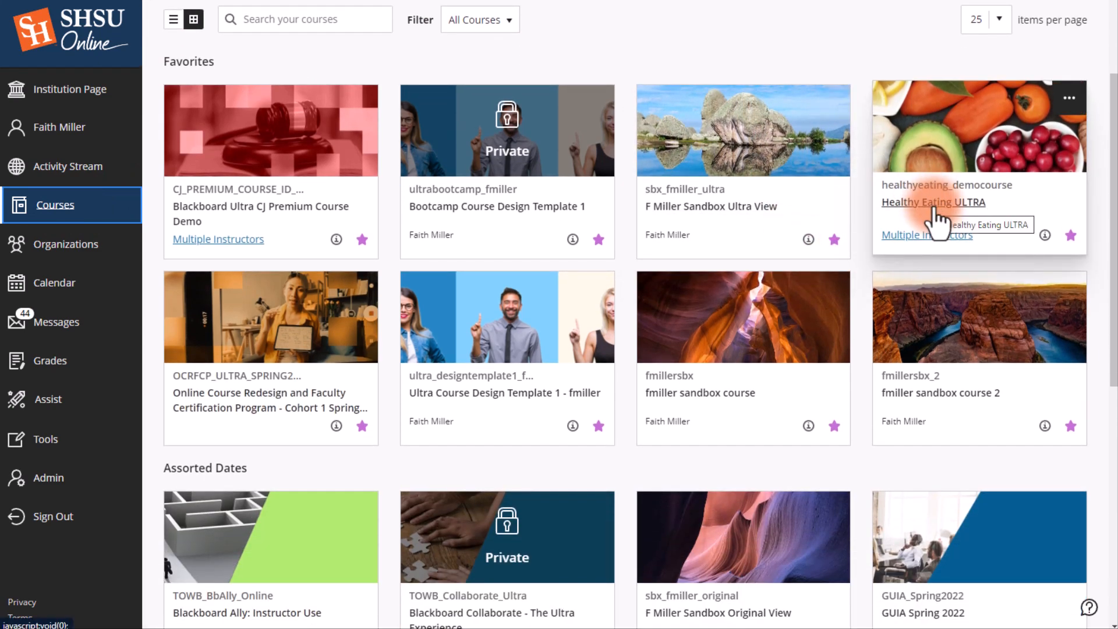
pyautogui.click(931, 201)
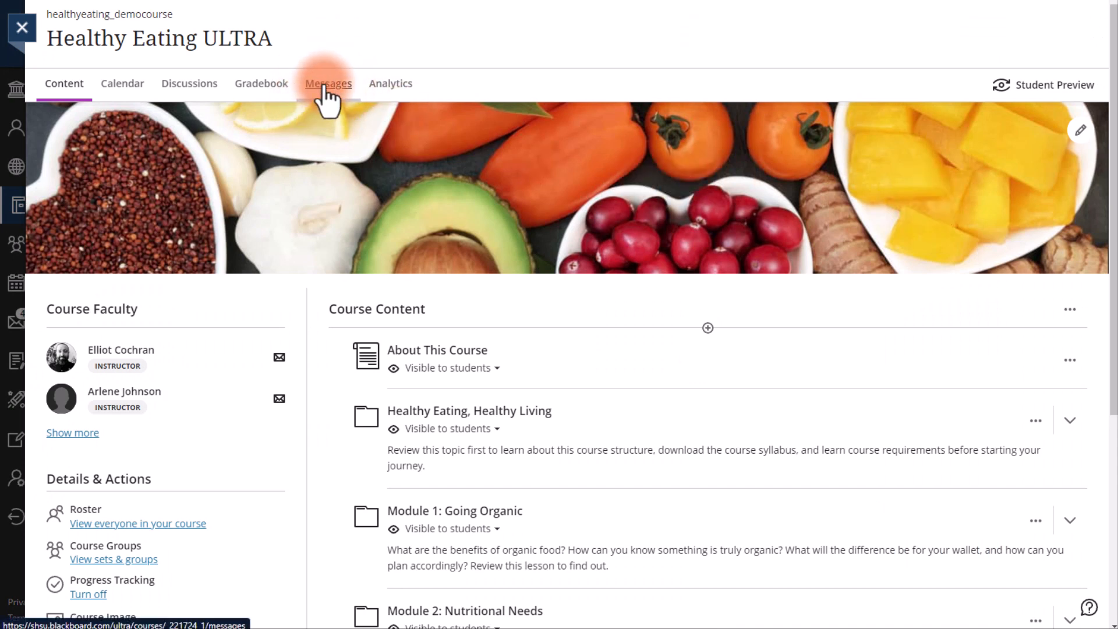
pyautogui.click(328, 84)
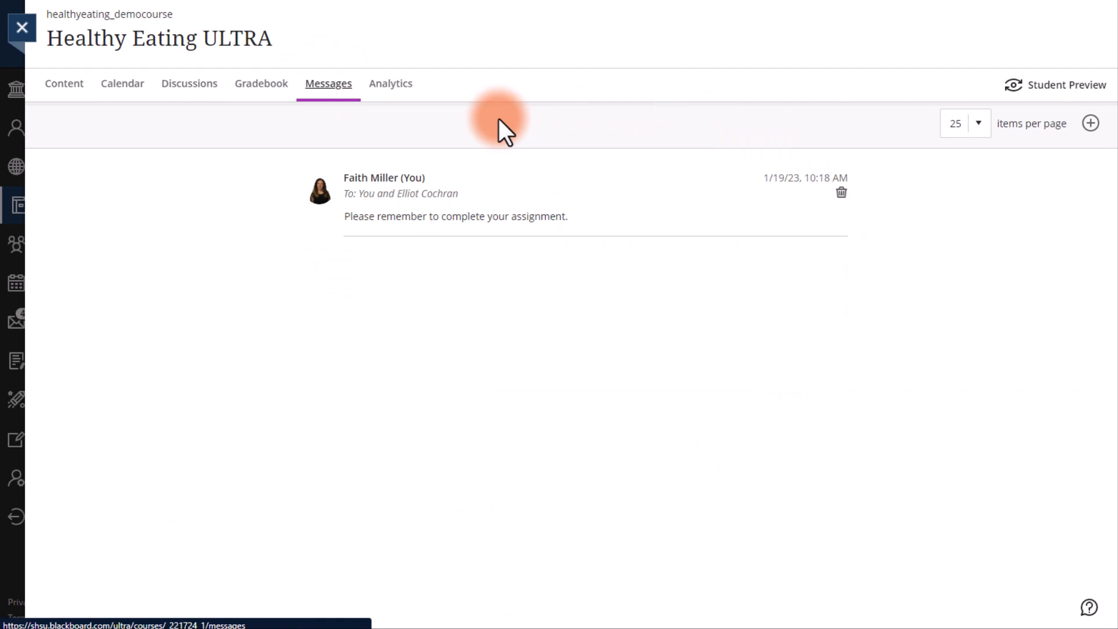
pyautogui.moveTo(648, 353)
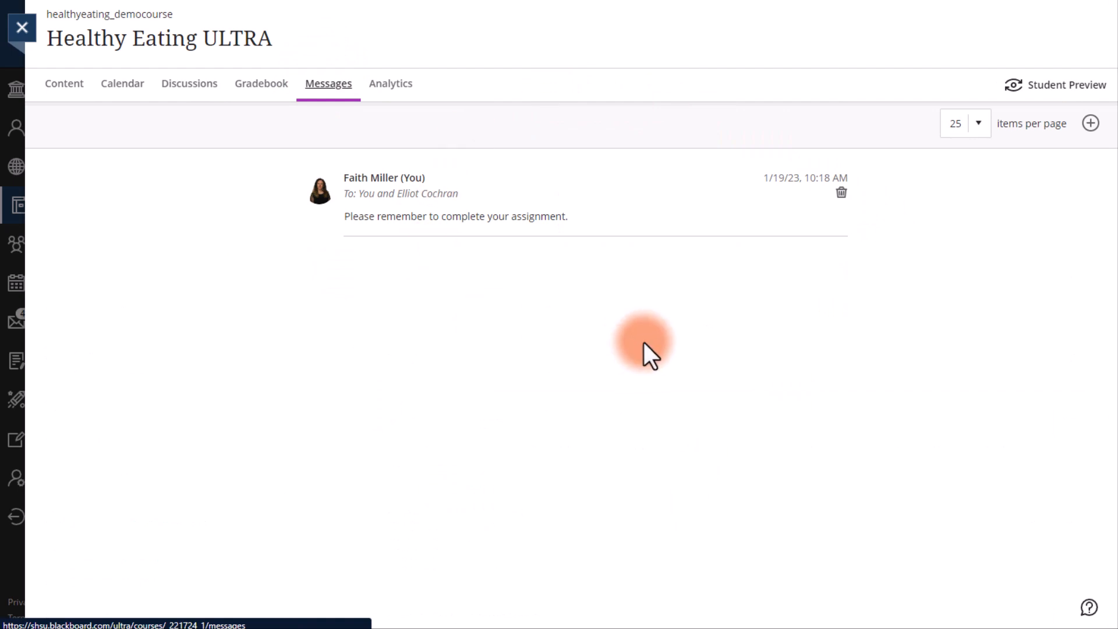
pyautogui.click(1065, 85)
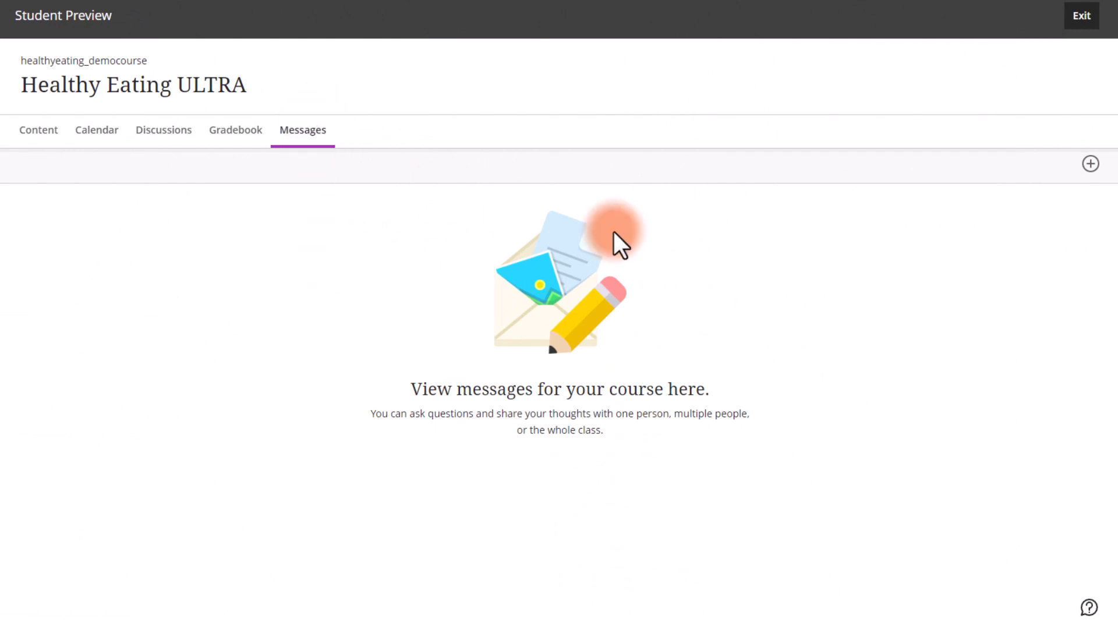
pyautogui.moveTo(585, 460)
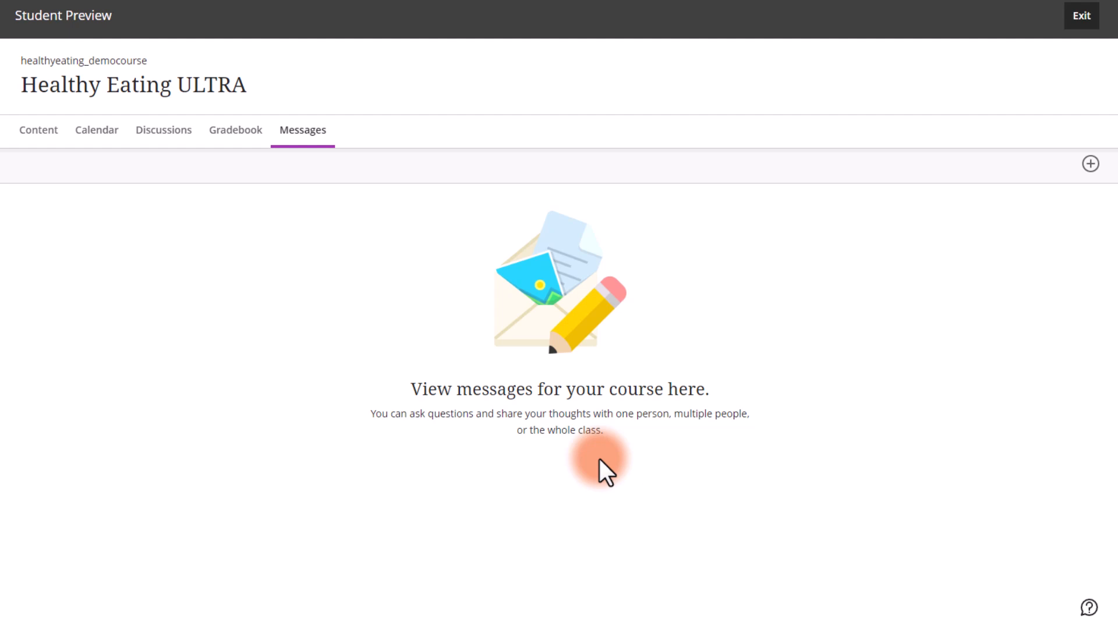
pyautogui.moveTo(915, 339)
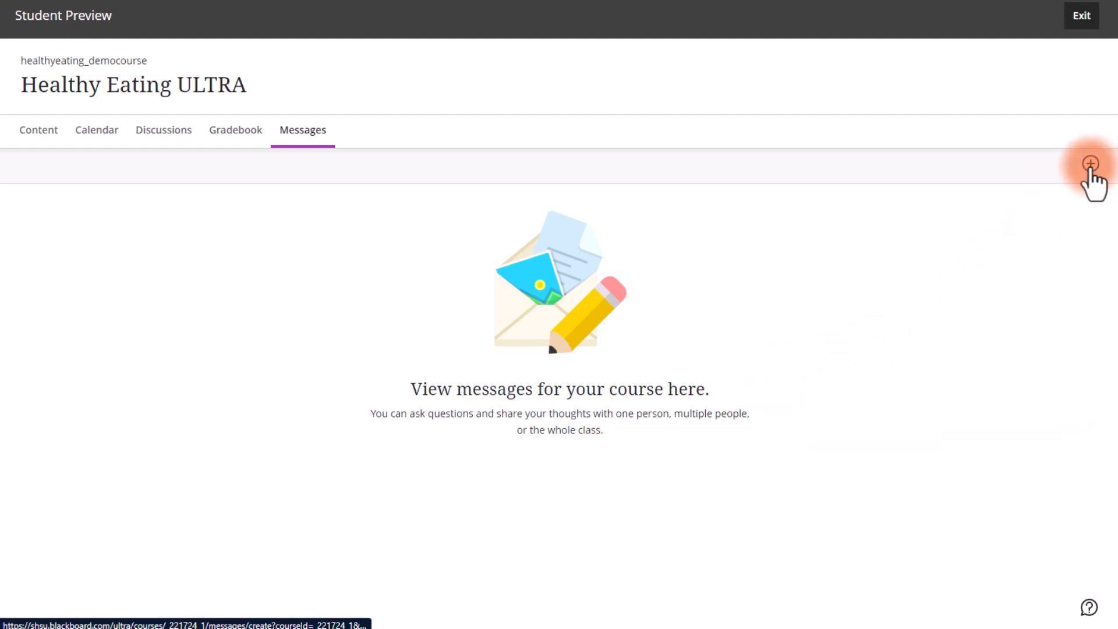
# - Start a new course message from the empty Messages page
pyautogui.click(1090, 163)
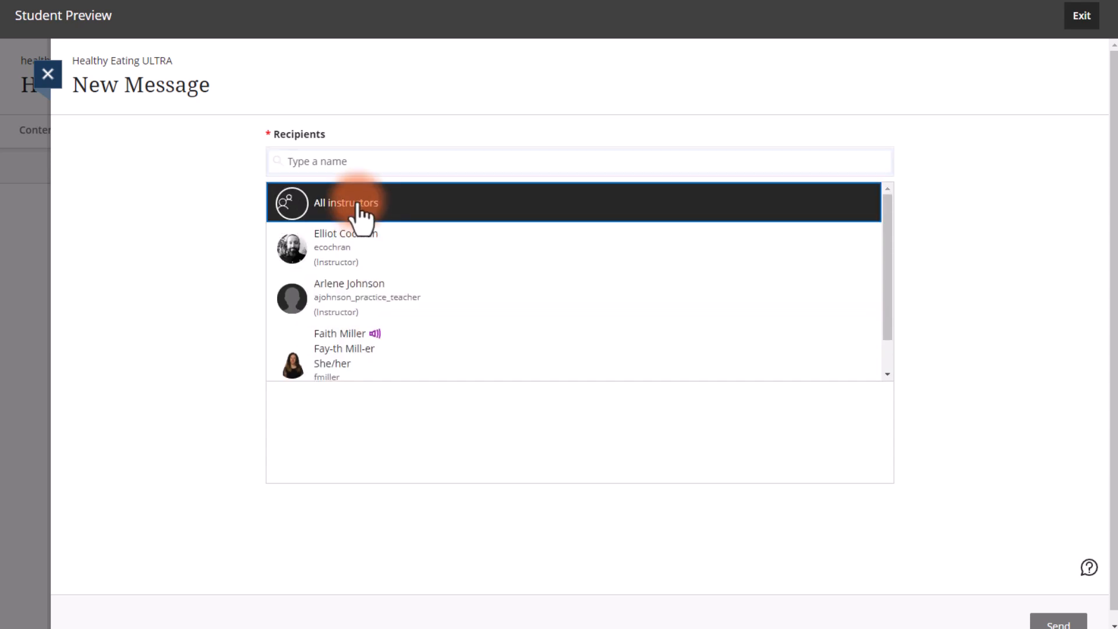
pyautogui.click(345, 203)
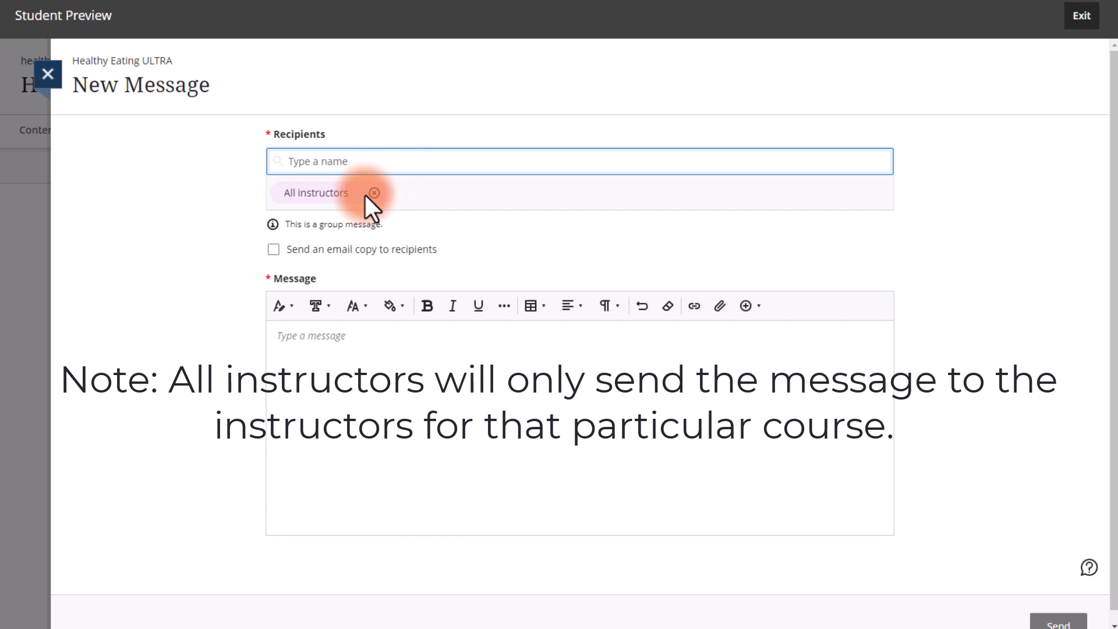
pyautogui.click(373, 192)
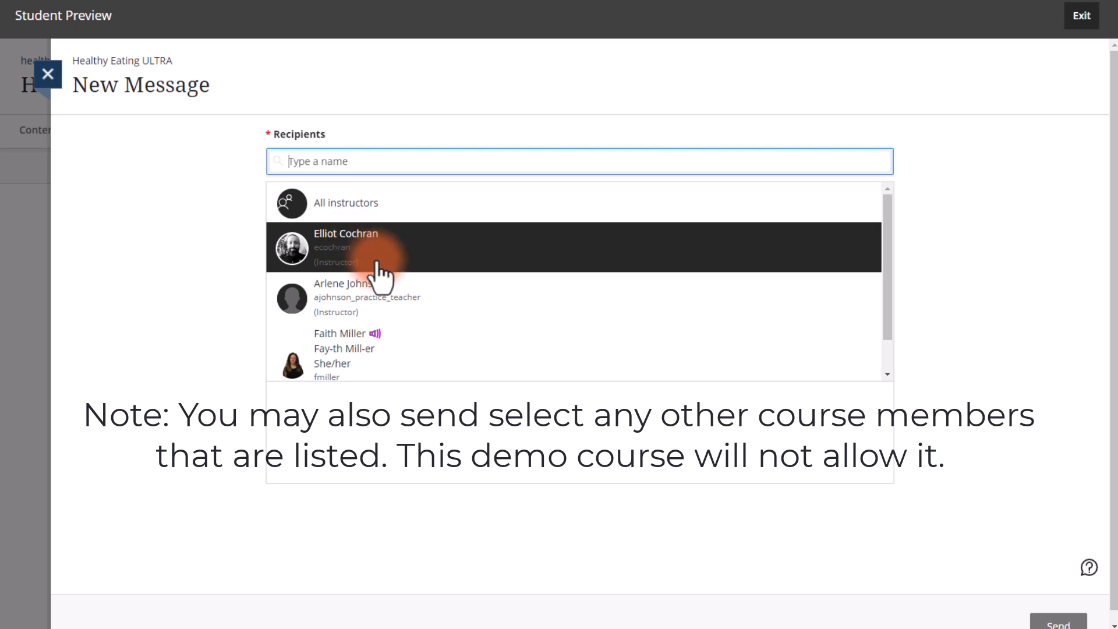
pyautogui.click(340, 357)
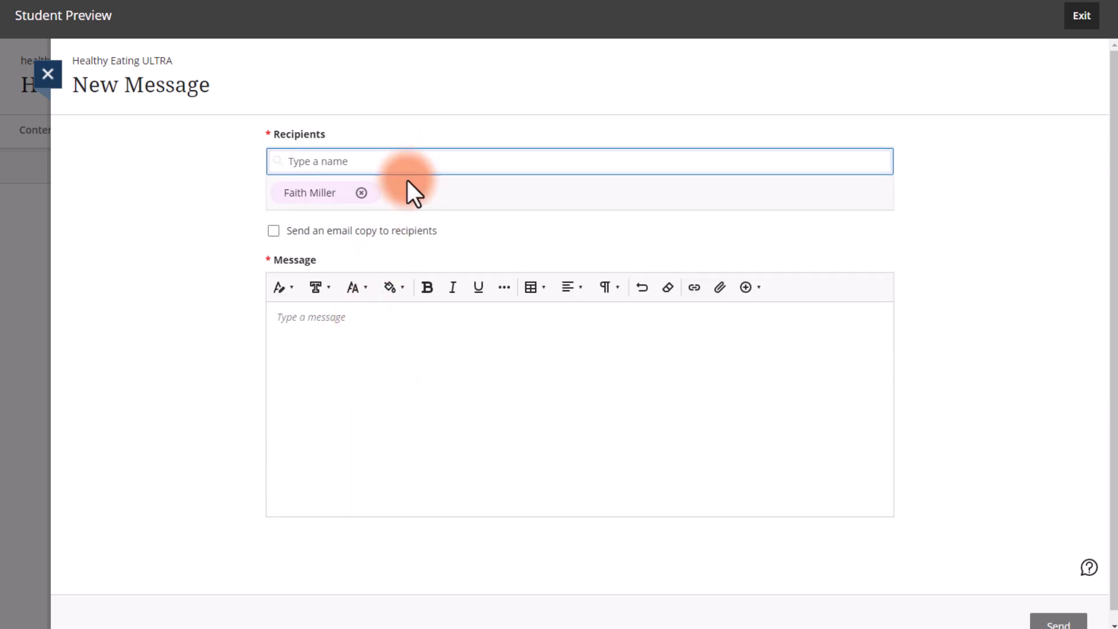
pyautogui.moveTo(272, 231)
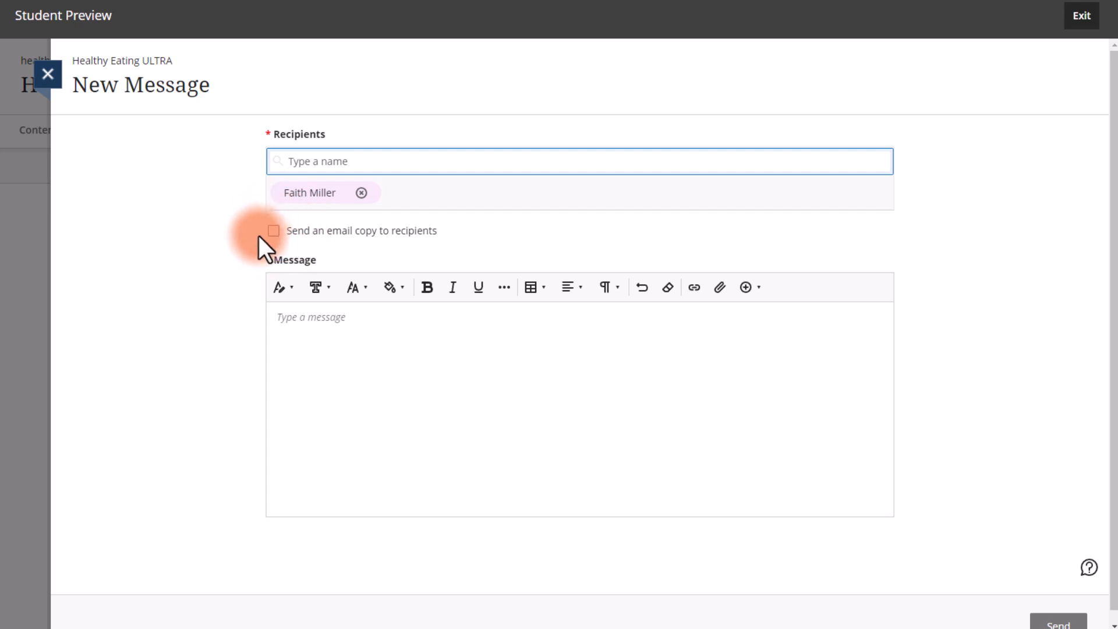
pyautogui.click(274, 231)
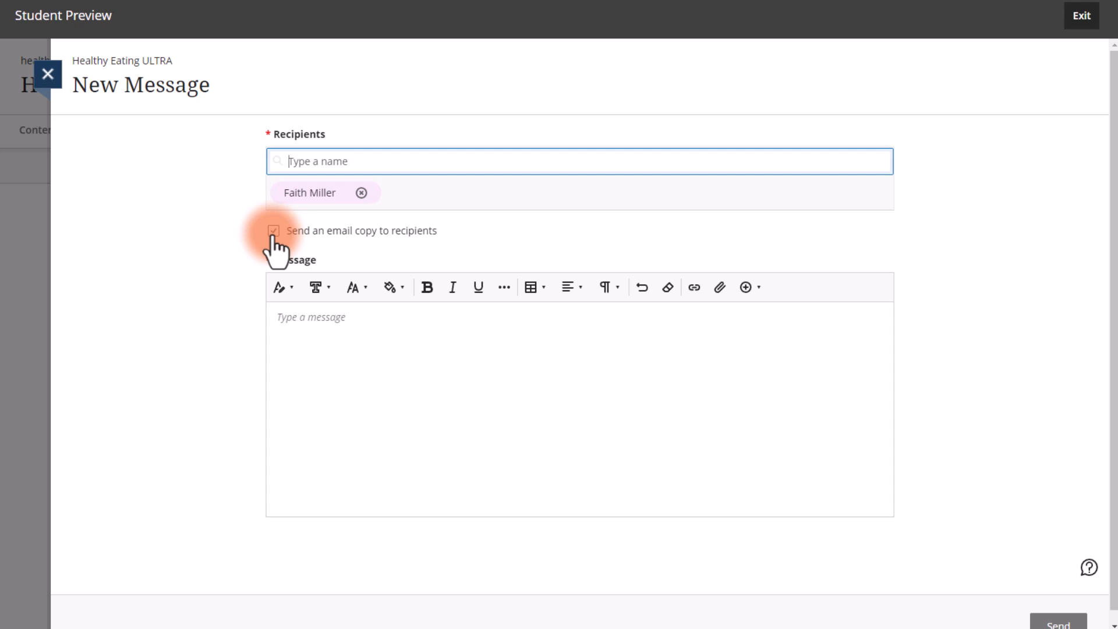
# - Enable an email copy to recipients and write "This is a test message." in the body
pyautogui.click(274, 231)
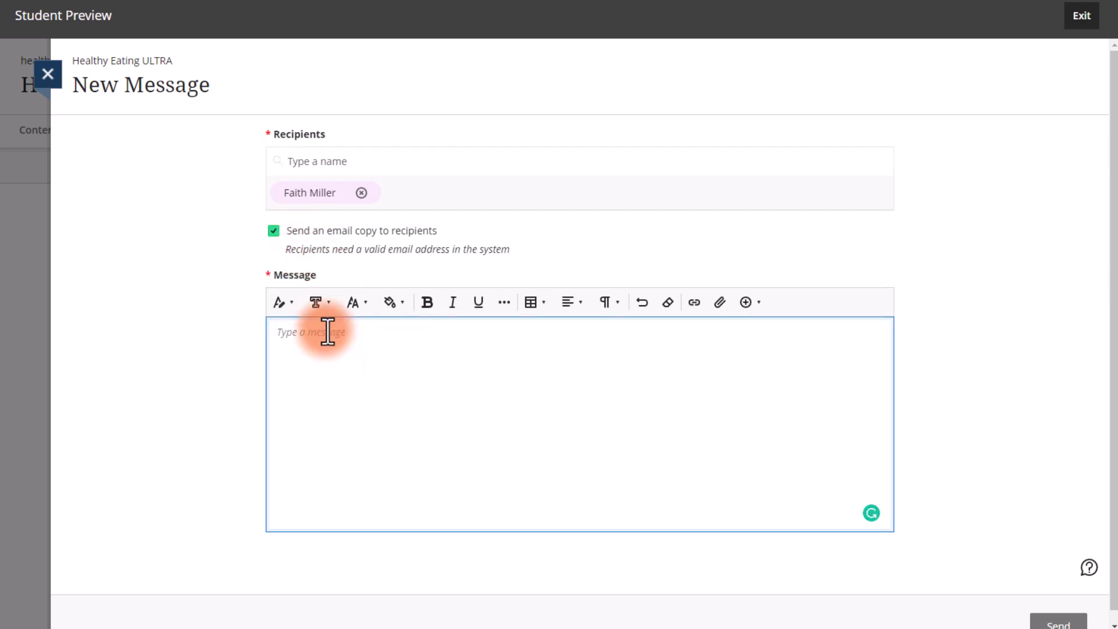
pyautogui.write('This is')
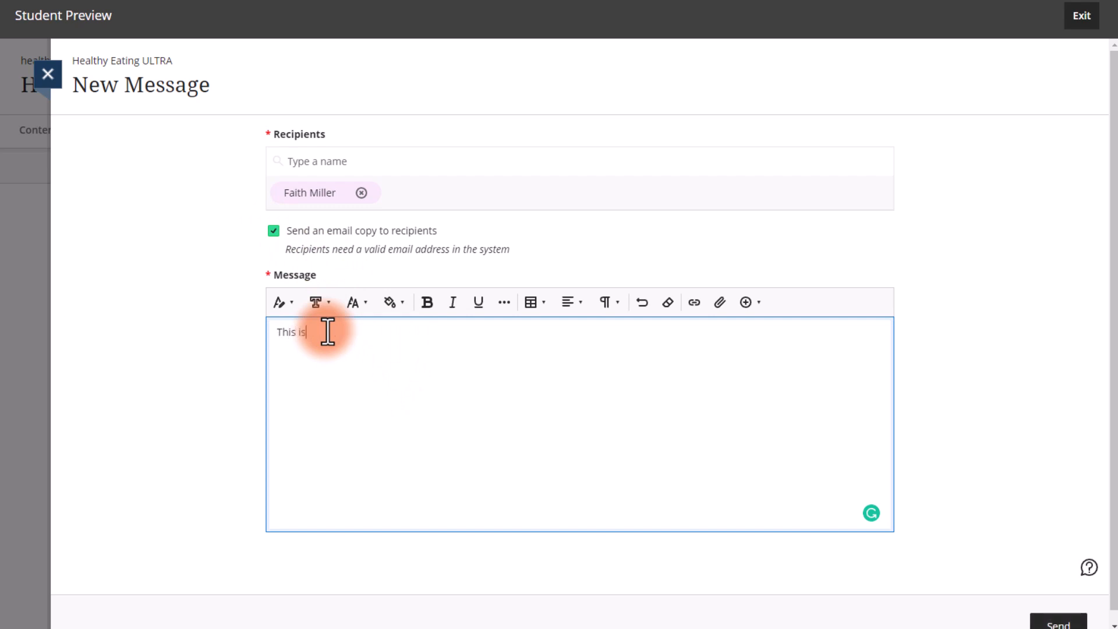
pyautogui.write('a text message.')
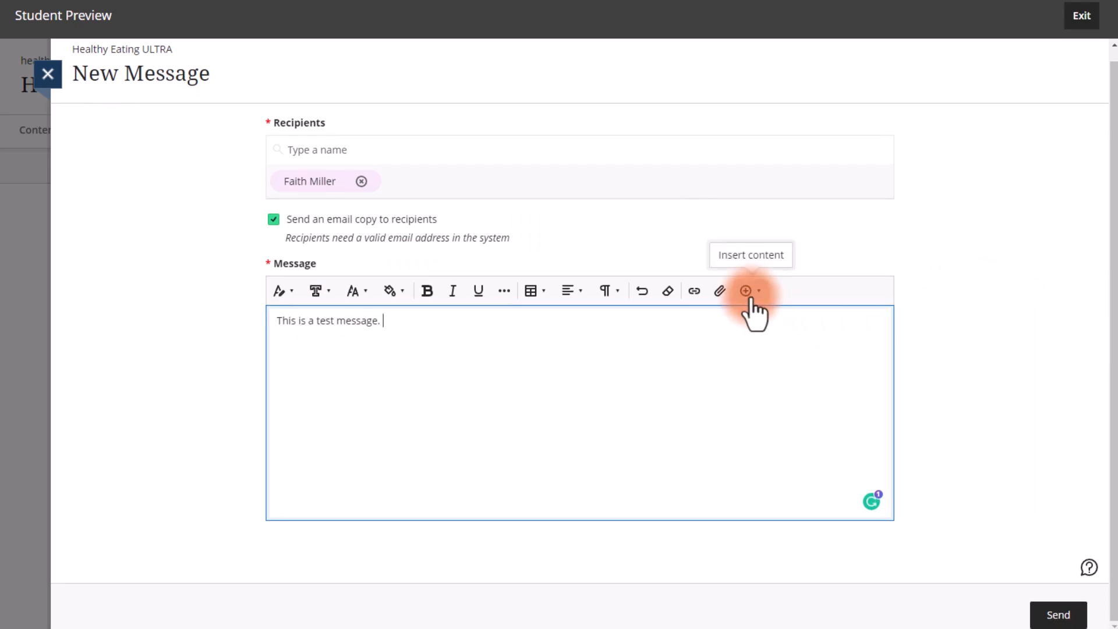
pyautogui.click(746, 290)
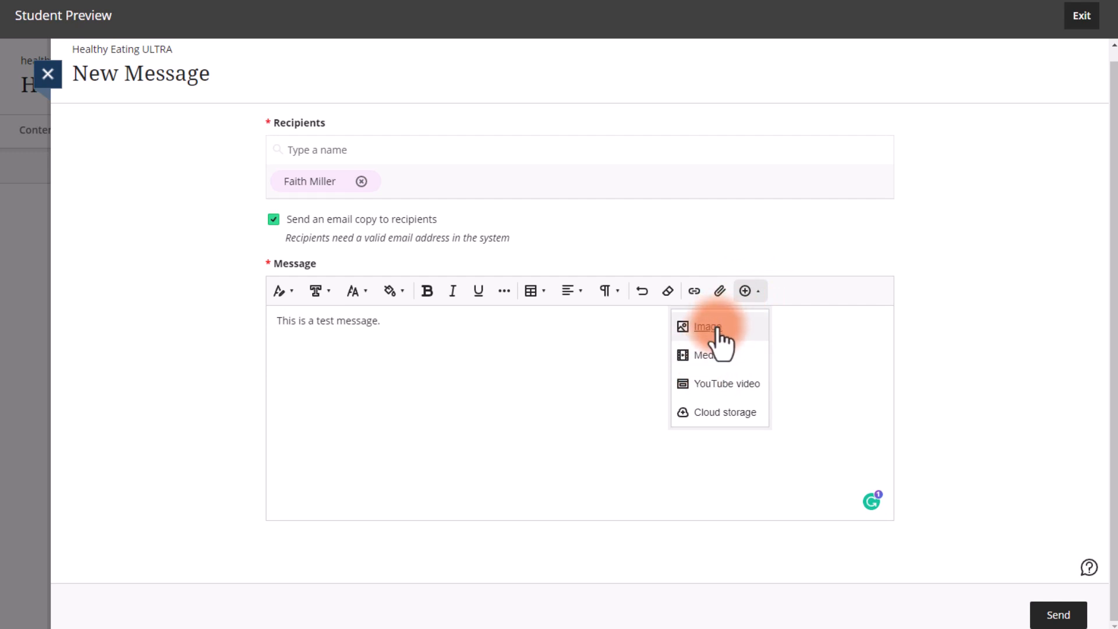
pyautogui.moveTo(722, 355)
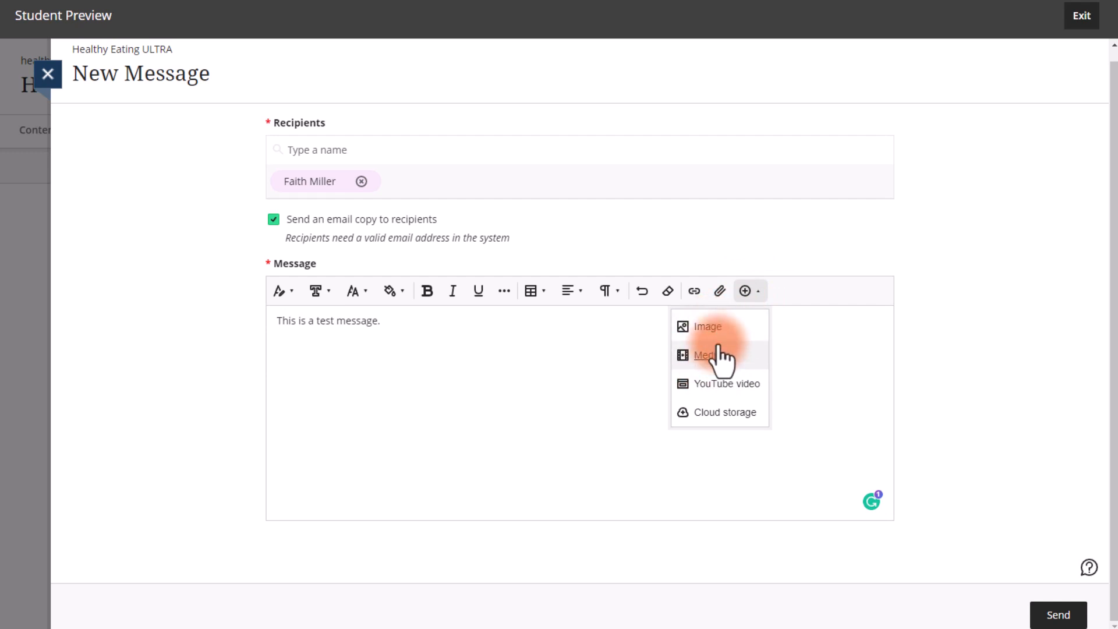
pyautogui.moveTo(859, 319)
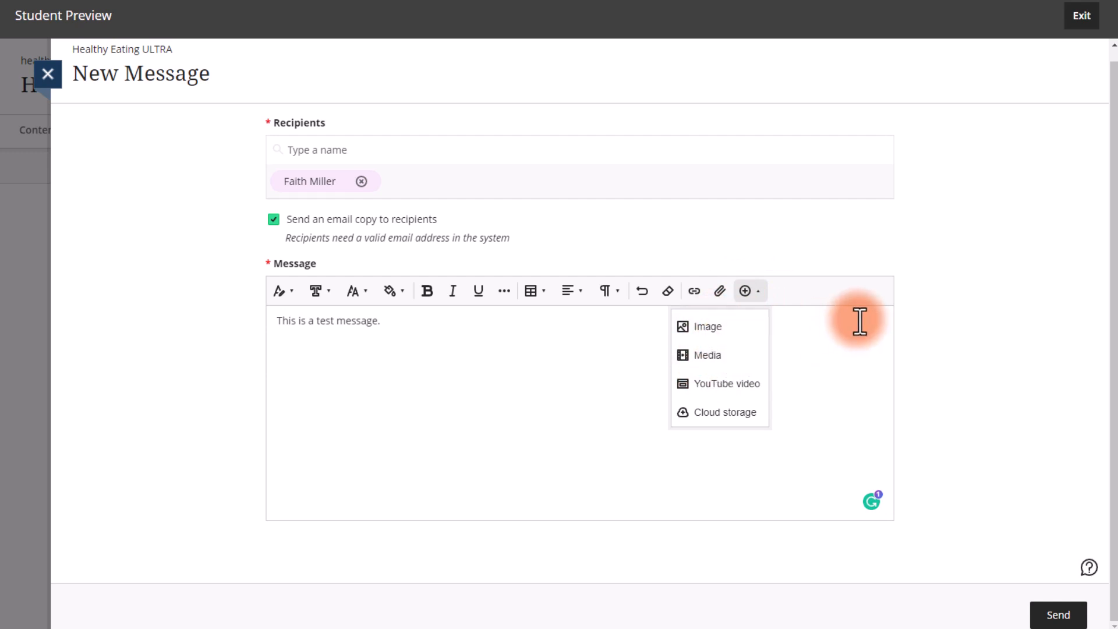
pyautogui.moveTo(433, 379)
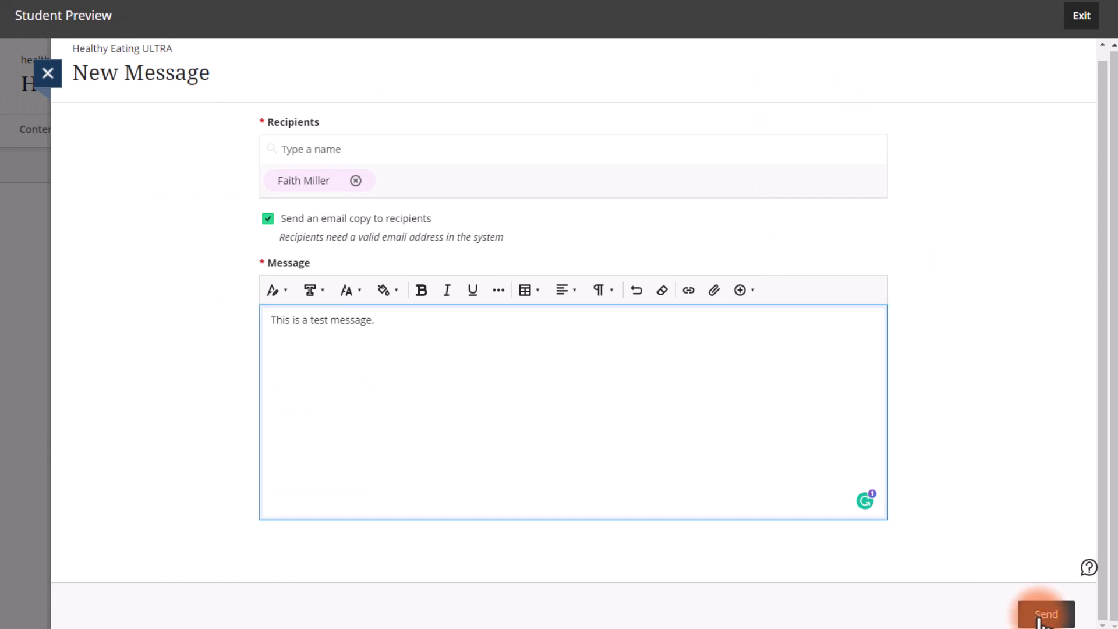
pyautogui.click(1046, 613)
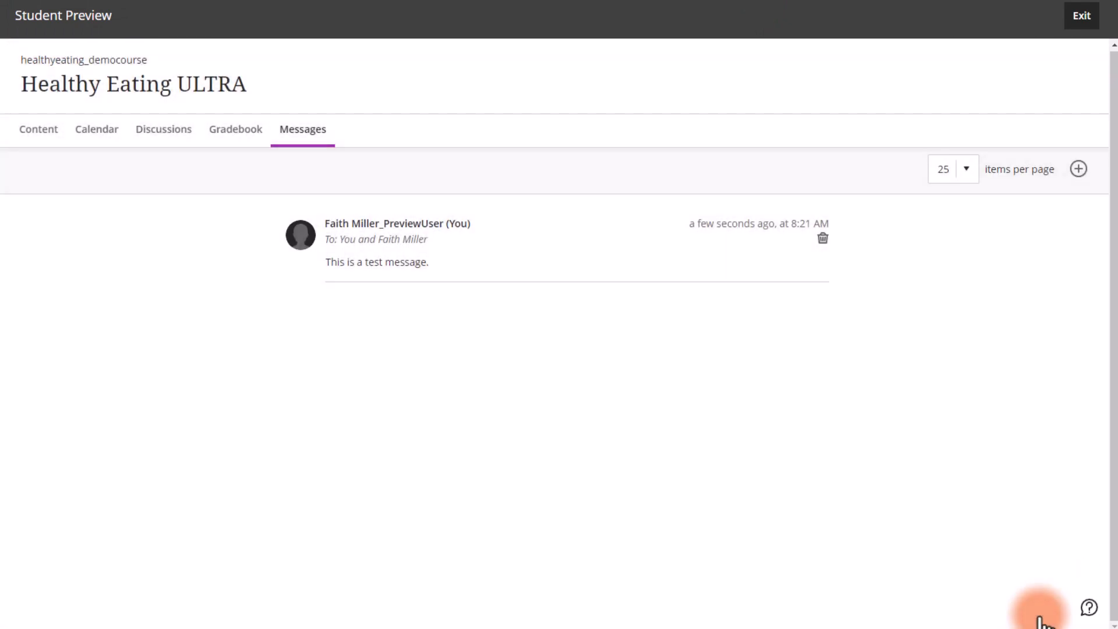